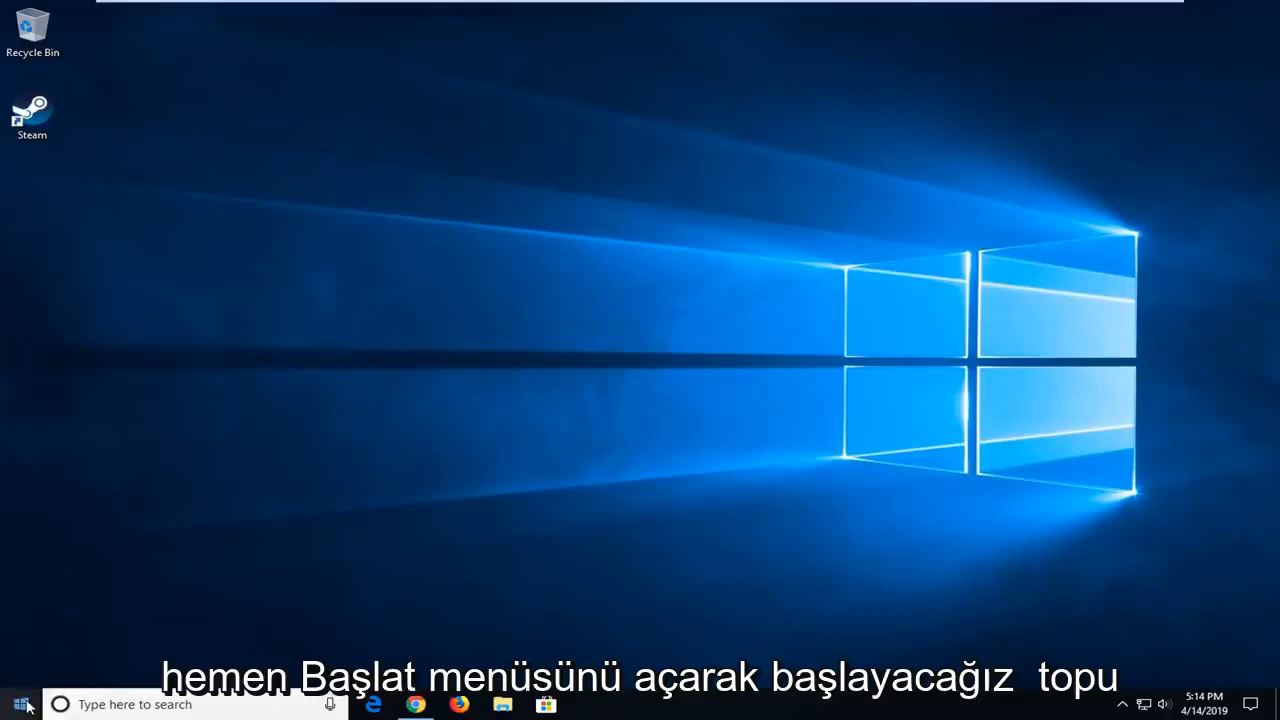
Search the Start menu for 'cmd' to launch Command Prompt as administrator
left_click(15, 704)
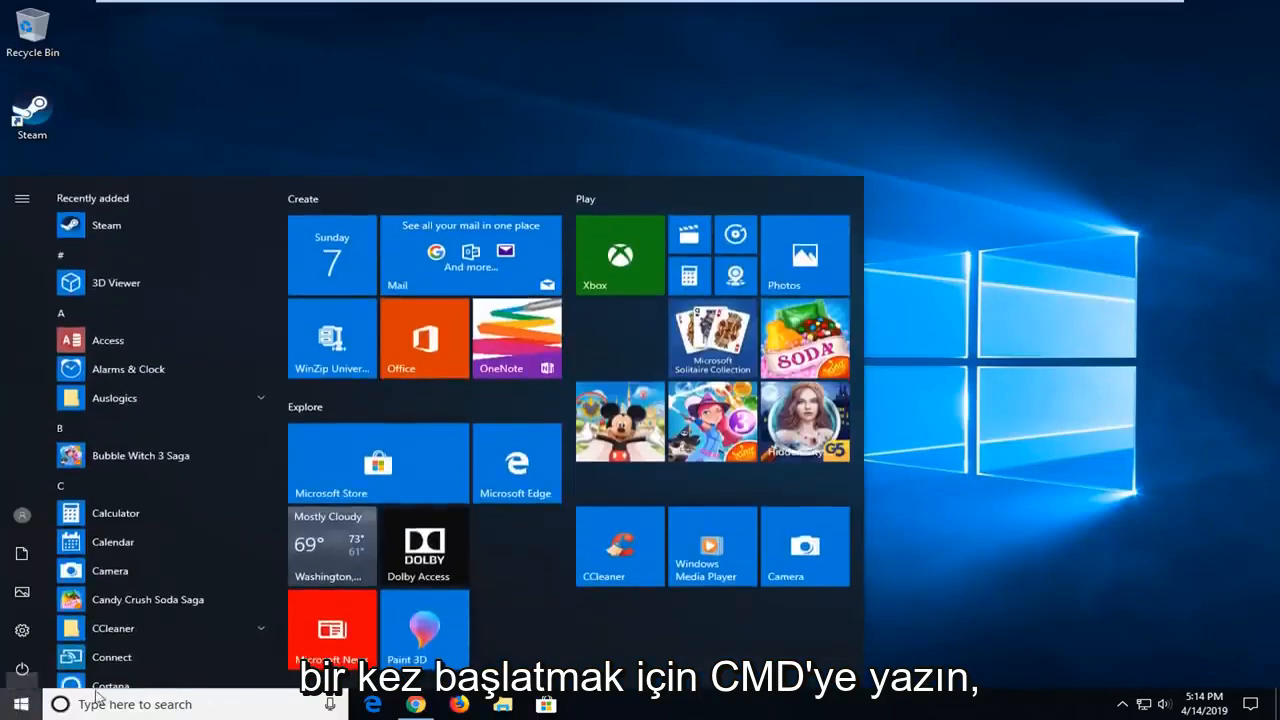
left_click(20, 703)
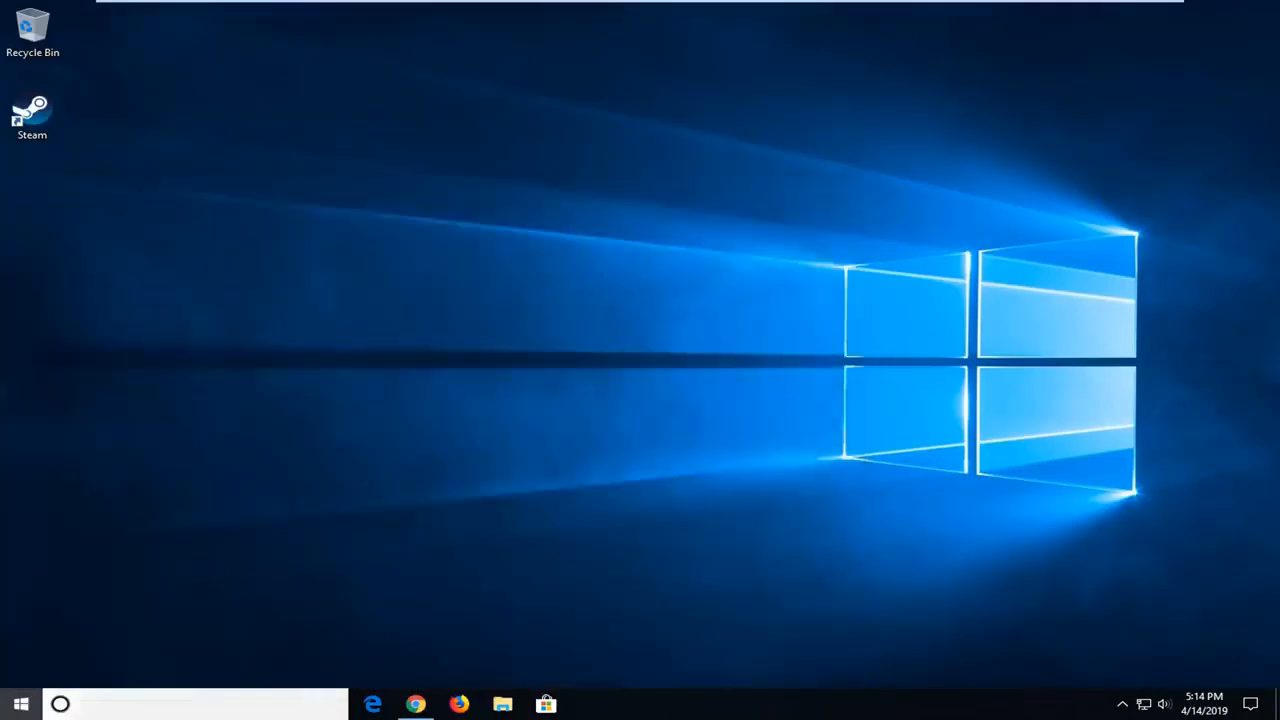
type("cmd")
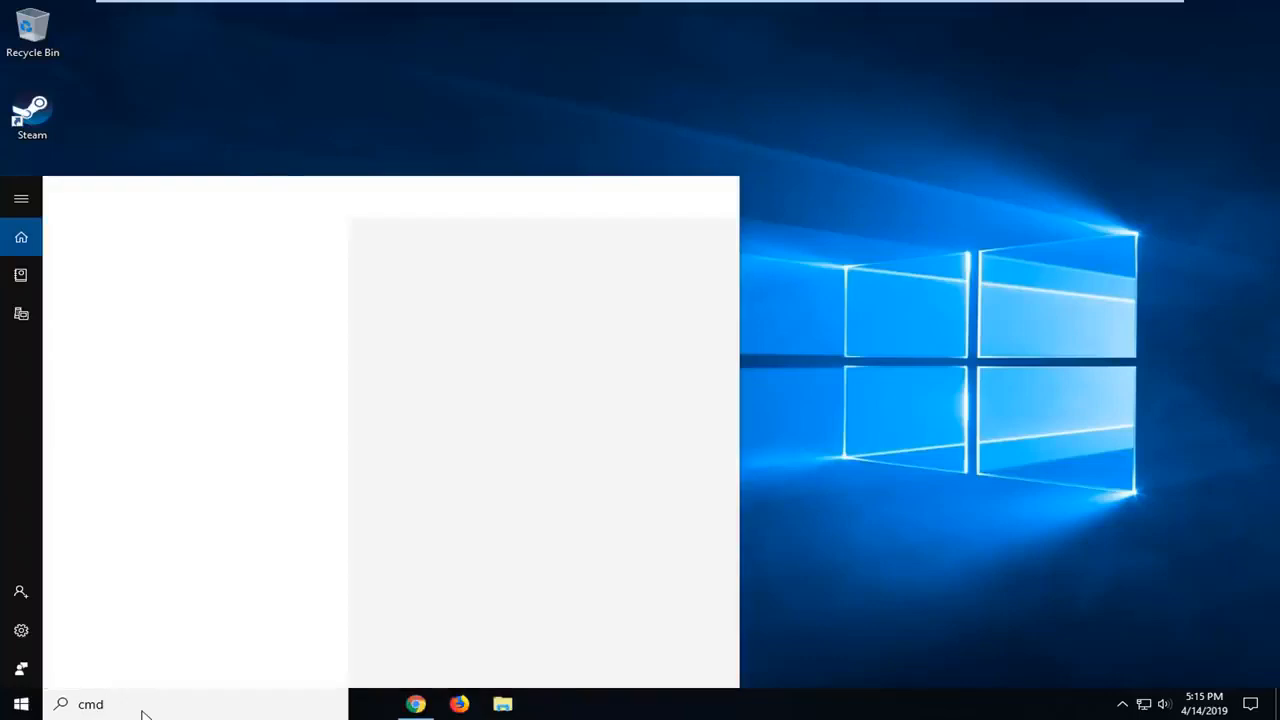
type("cmd")
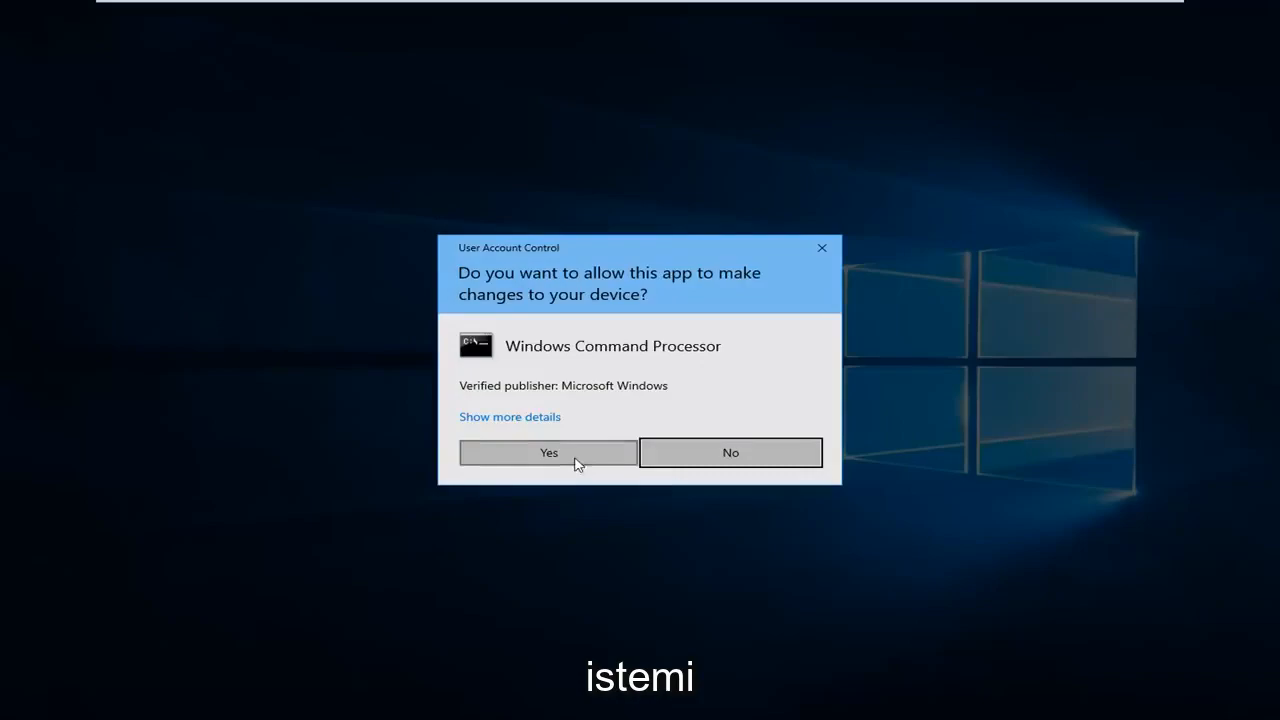
Allow Windows Command Processor to make changes in the User Account Control prompt
left_click(548, 452)
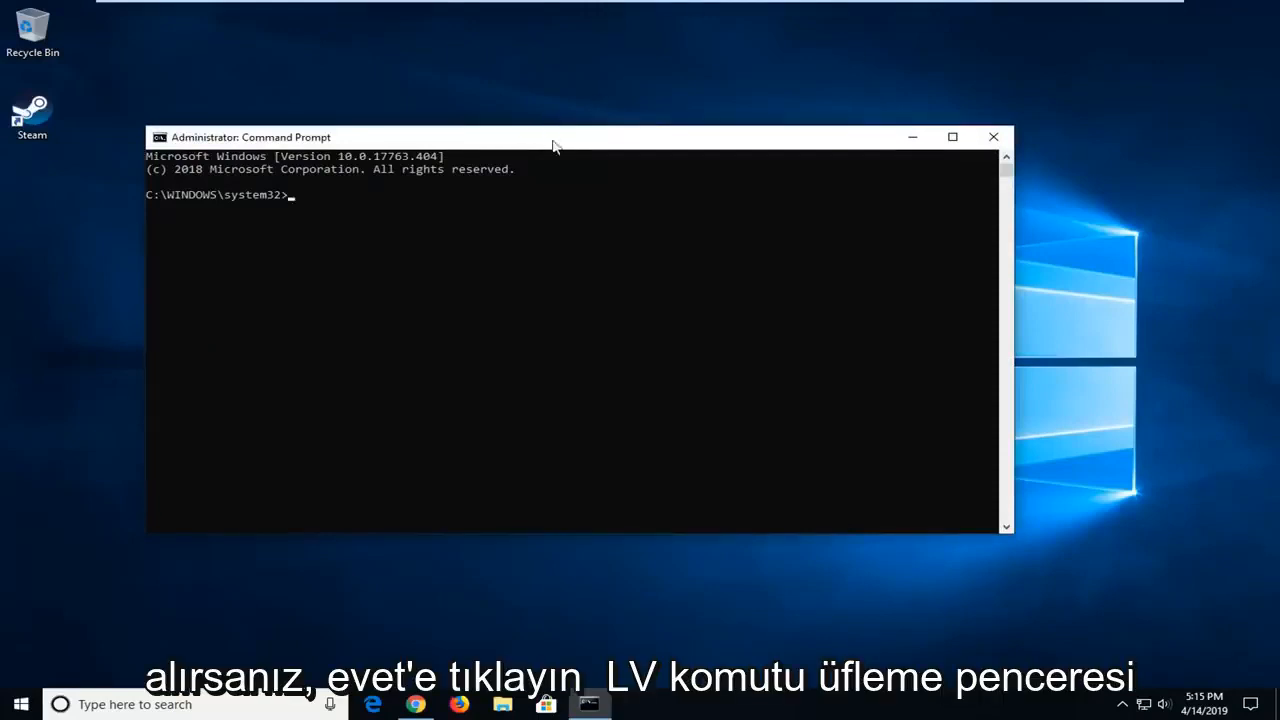
Enter 'netsh winsock reset' at the administrator Command Prompt
left_click_drag(555, 137, 610, 125)
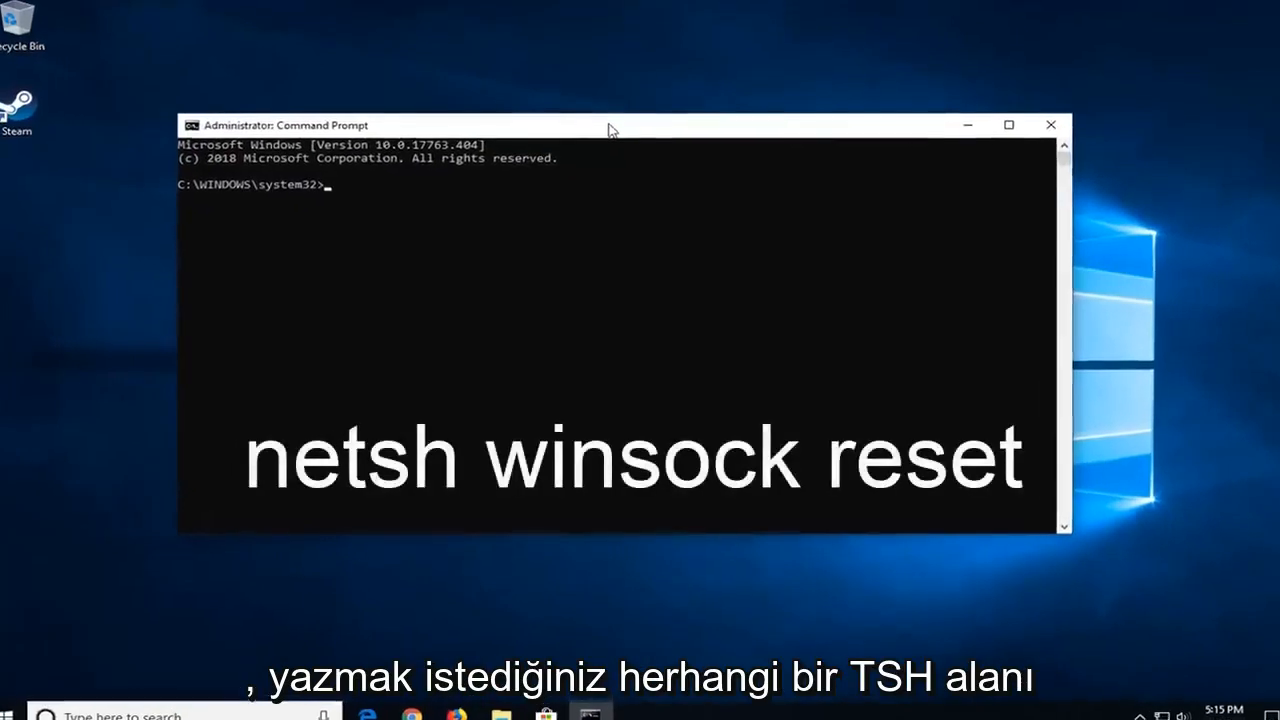
type("netsh")
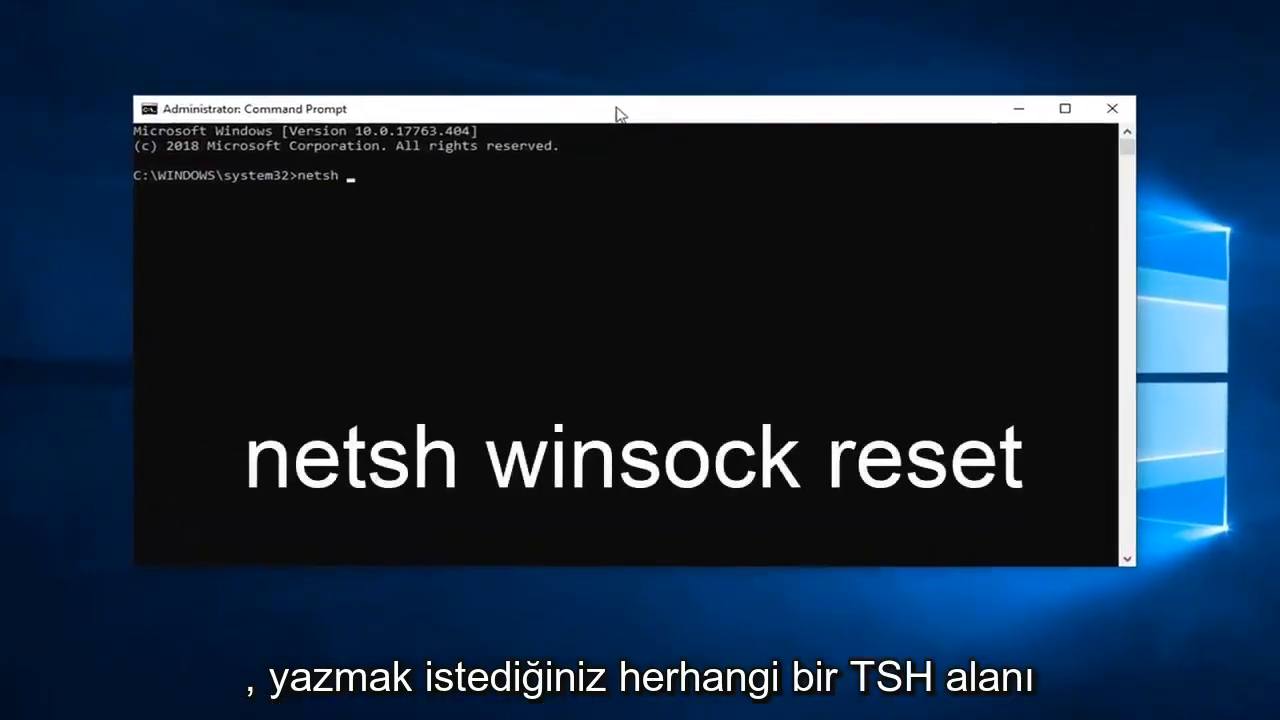
type("winsock")
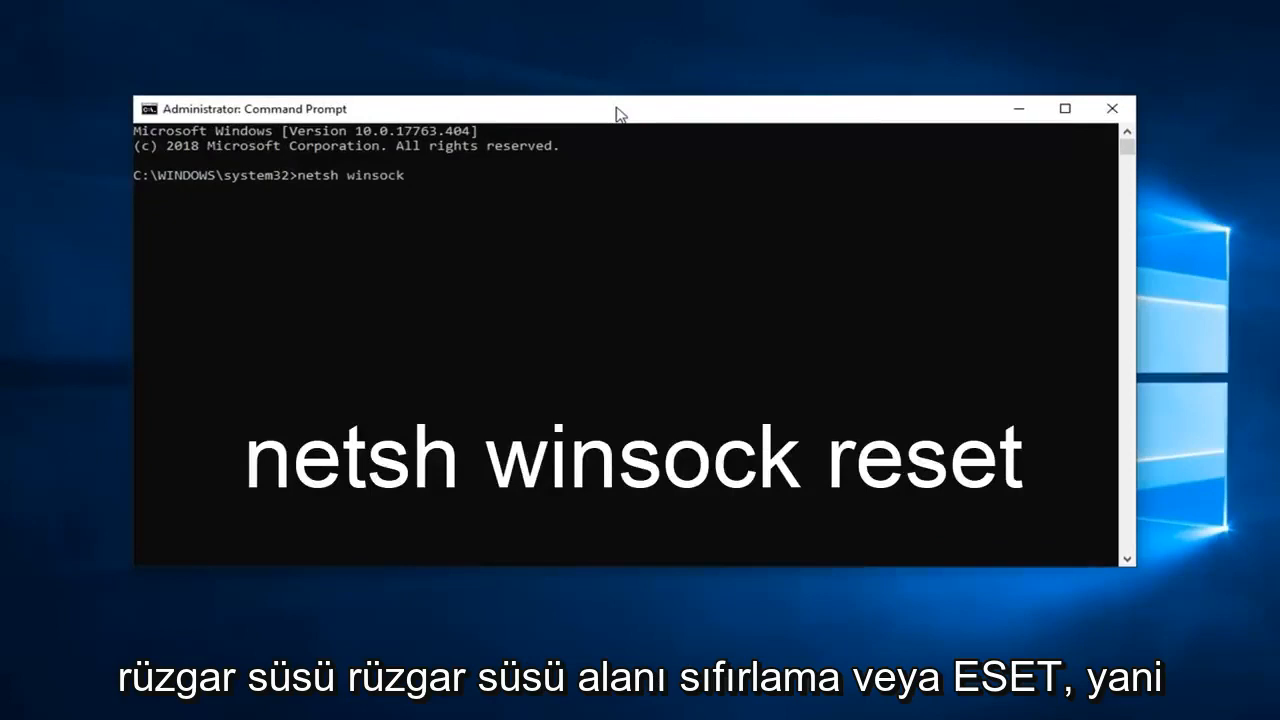
type("re")
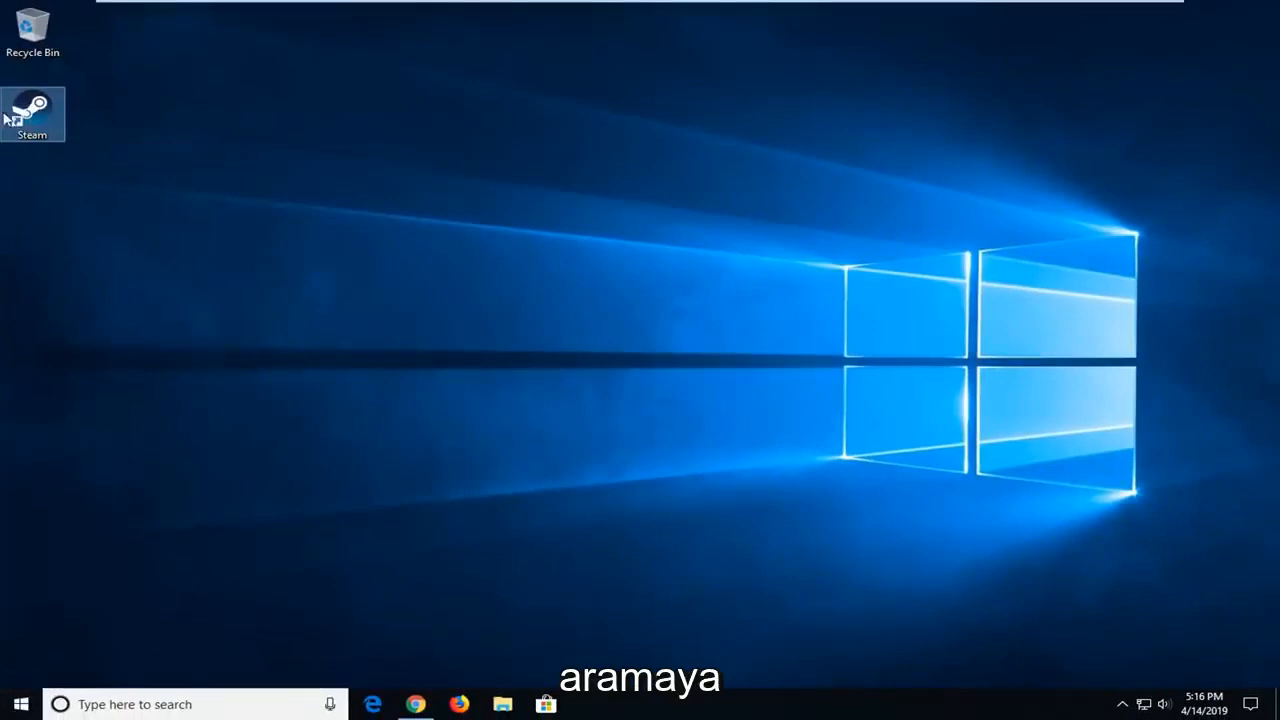
mouse_move(33, 113)
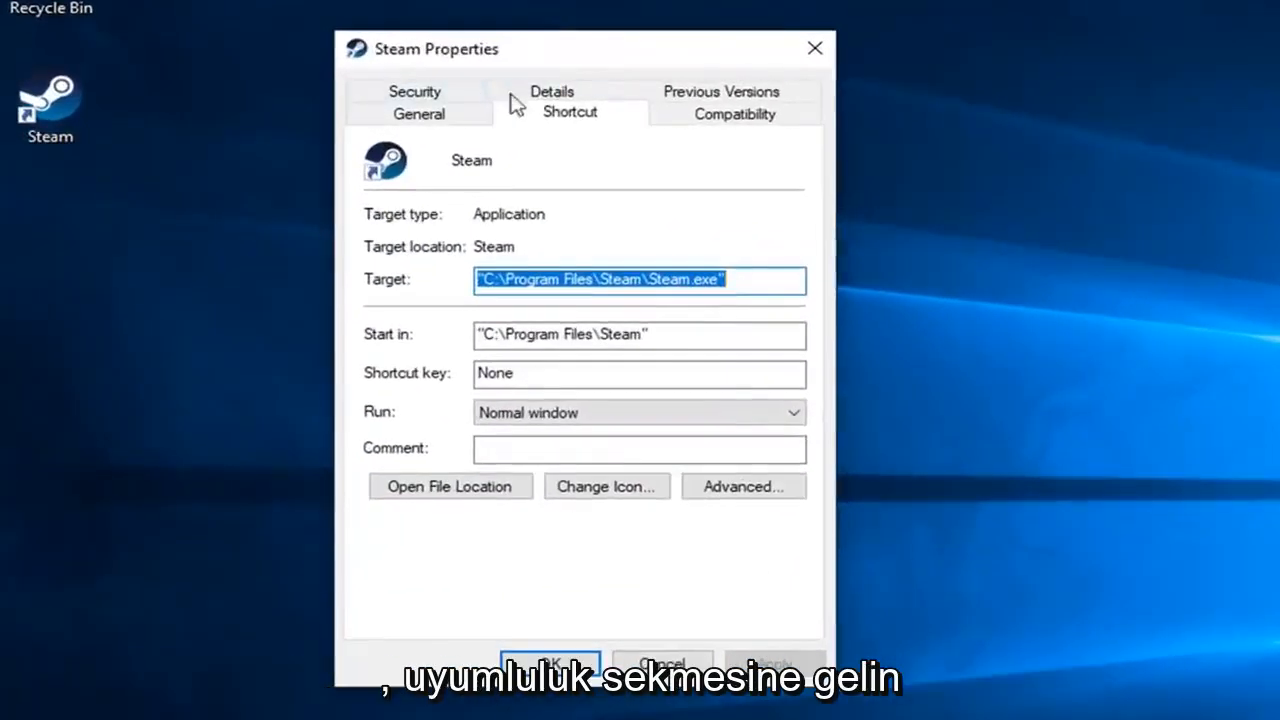
Tick 'Run this program as an administrator' under Steam's Compatibility settings and confirm with OK
left_click(734, 112)
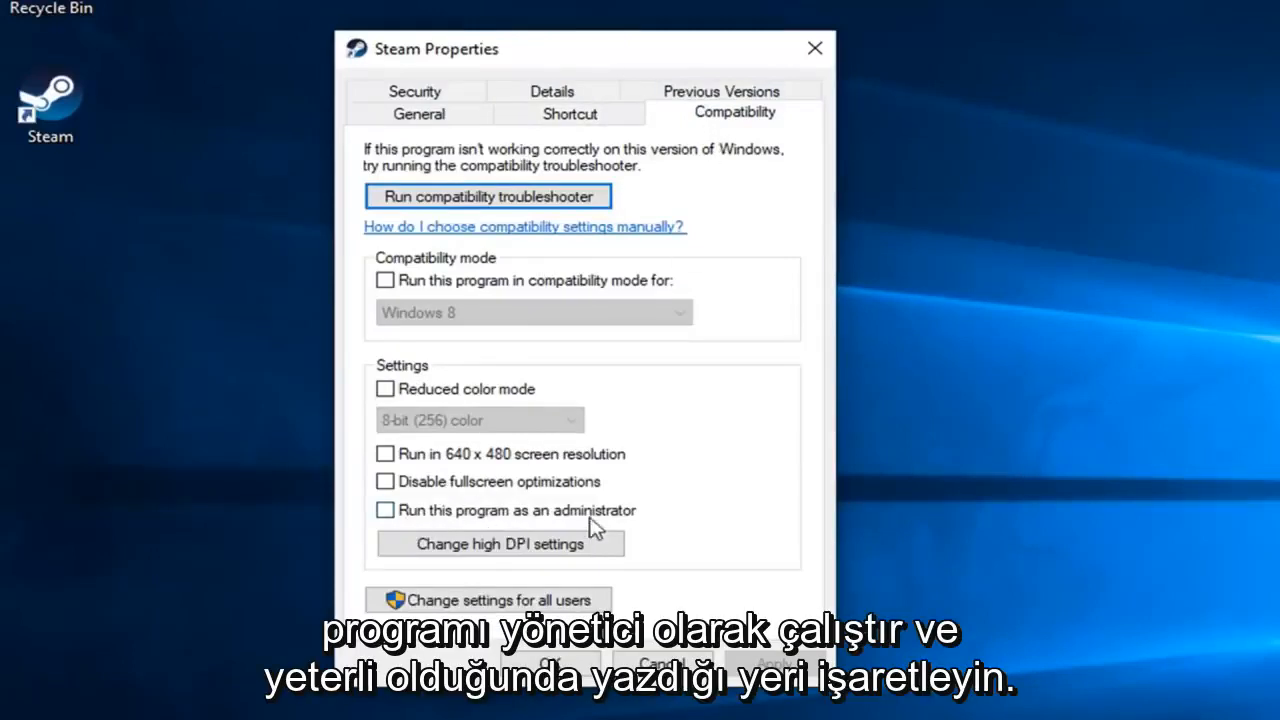
left_click(385, 510)
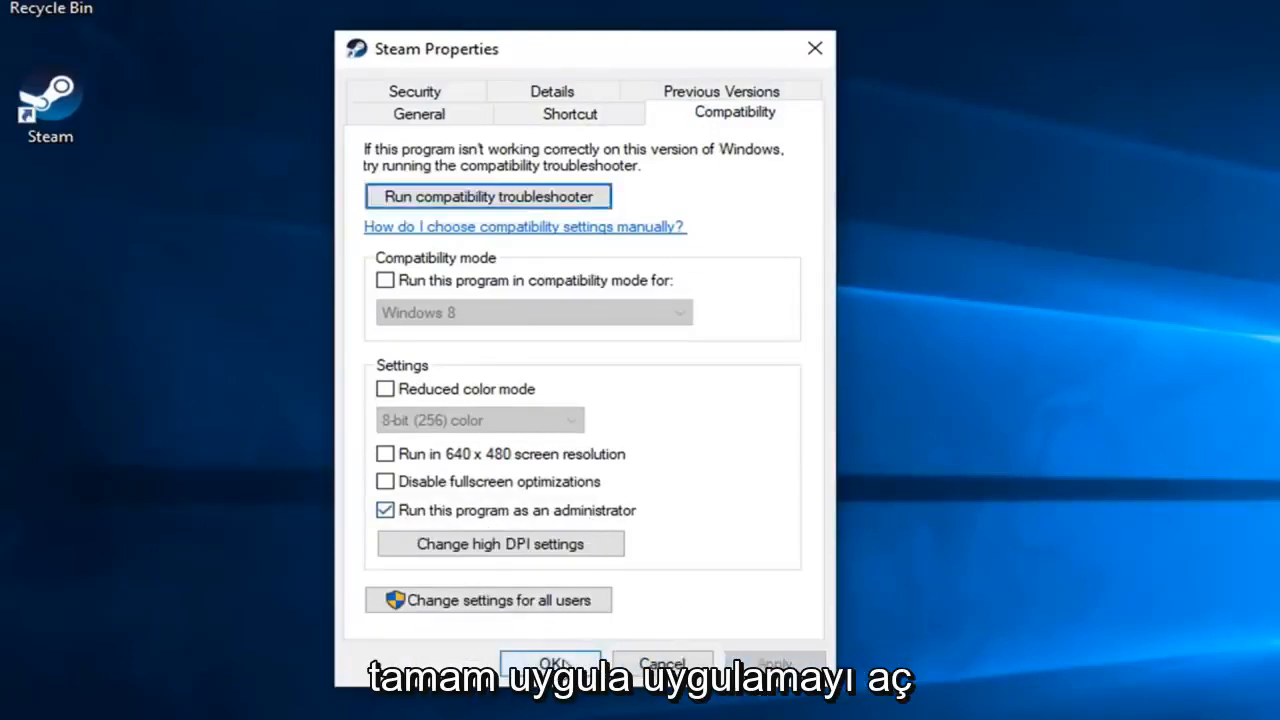
left_click(551, 663)
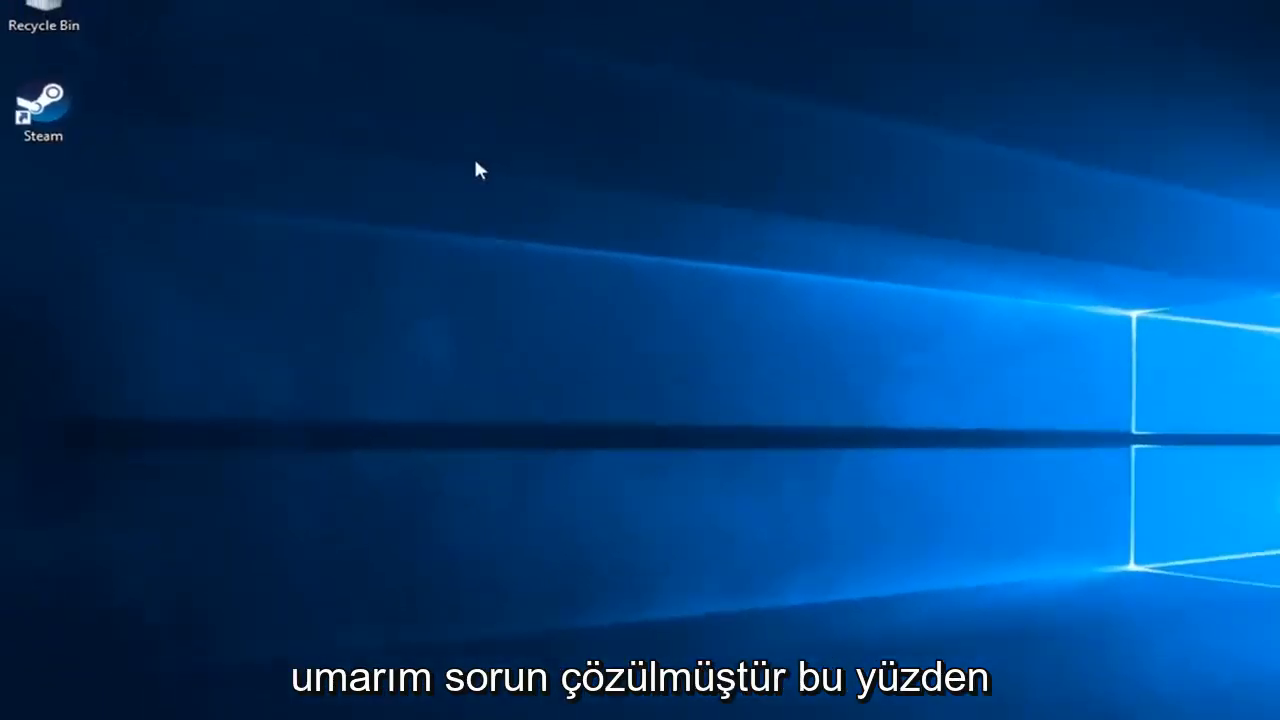